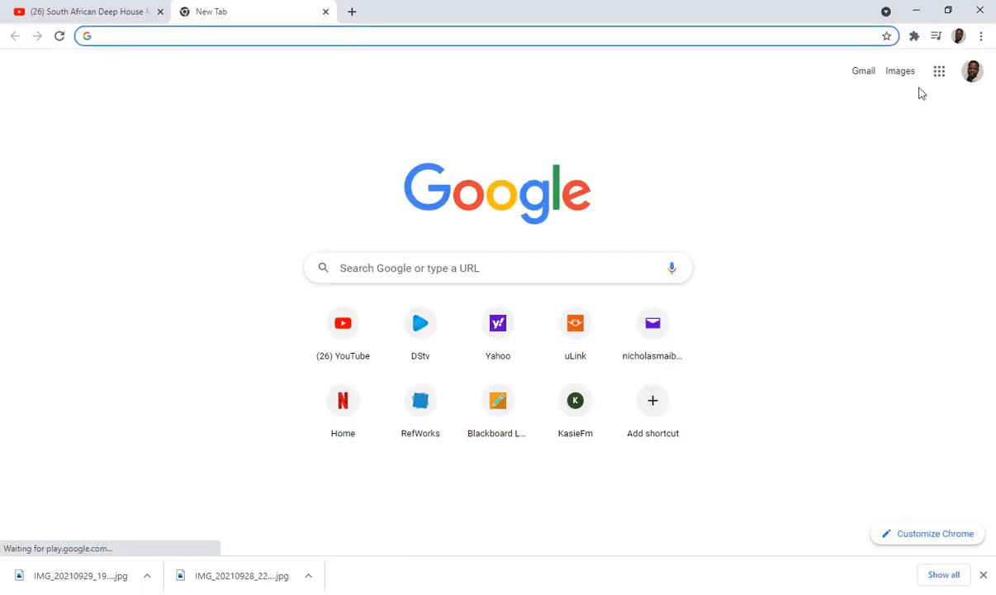
pyautogui.moveTo(939, 69)
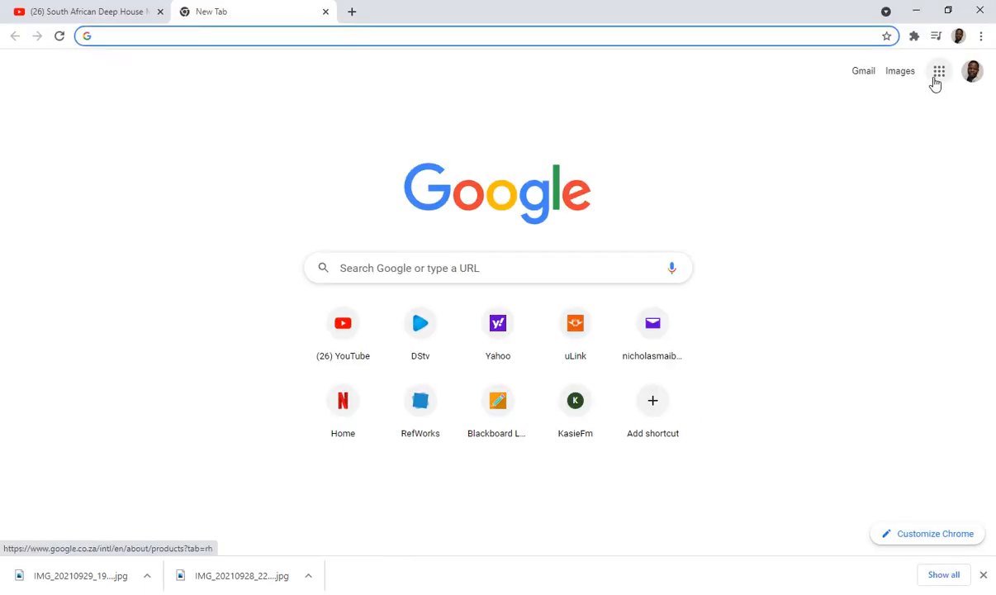
pyautogui.moveTo(939, 69)
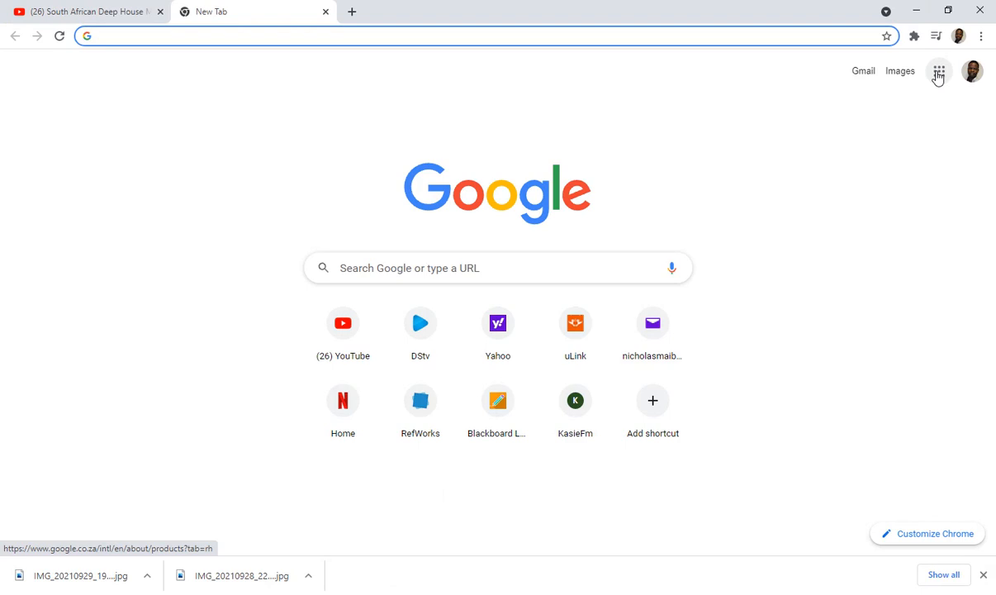
# Reach My Drive from the Google apps launcher and bring up actions for the newest signature photo
pyautogui.click(939, 70)
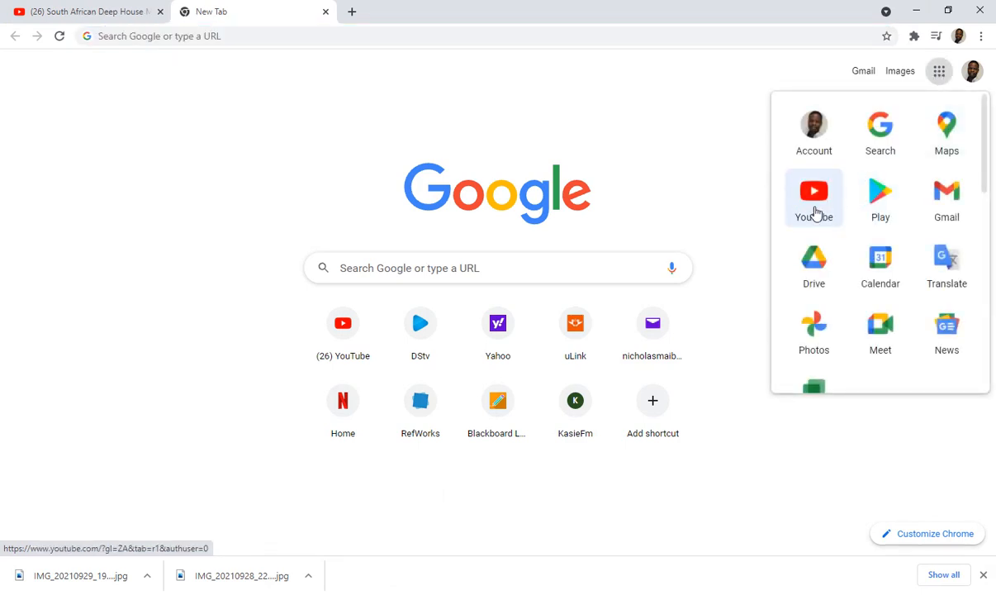
pyautogui.click(575, 405)
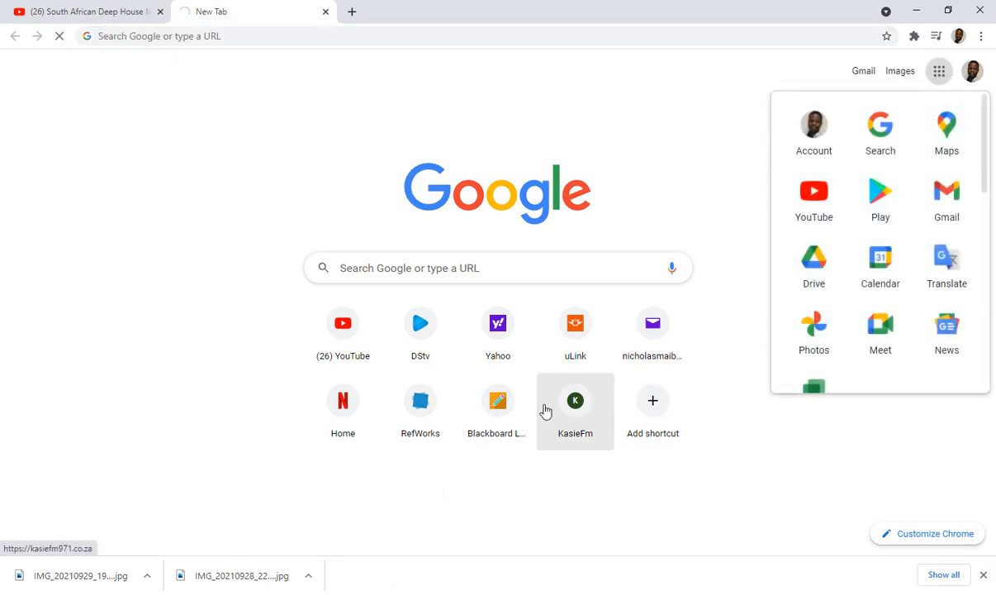
pyautogui.click(813, 266)
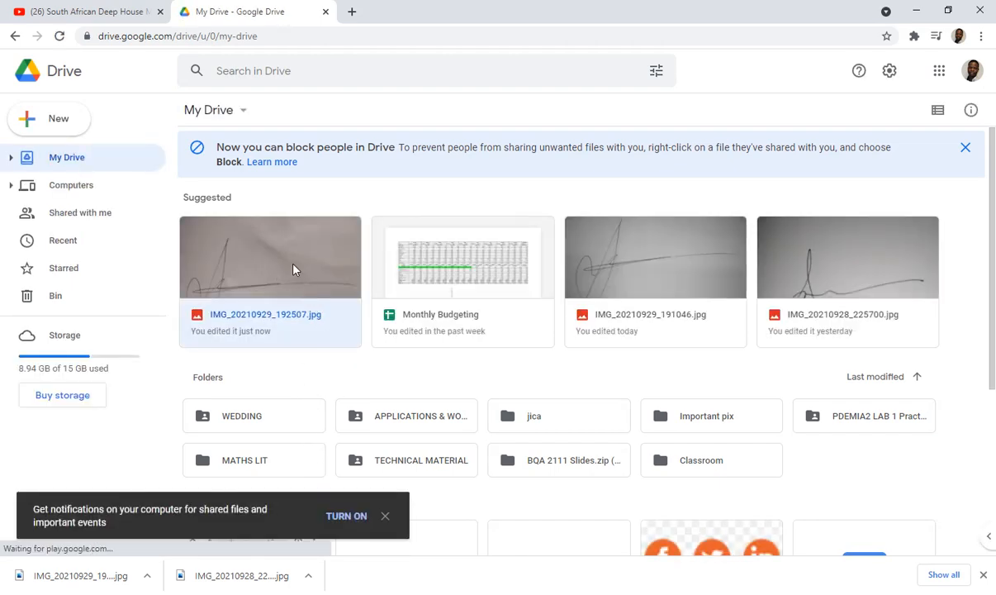
pyautogui.rightClick(269, 257)
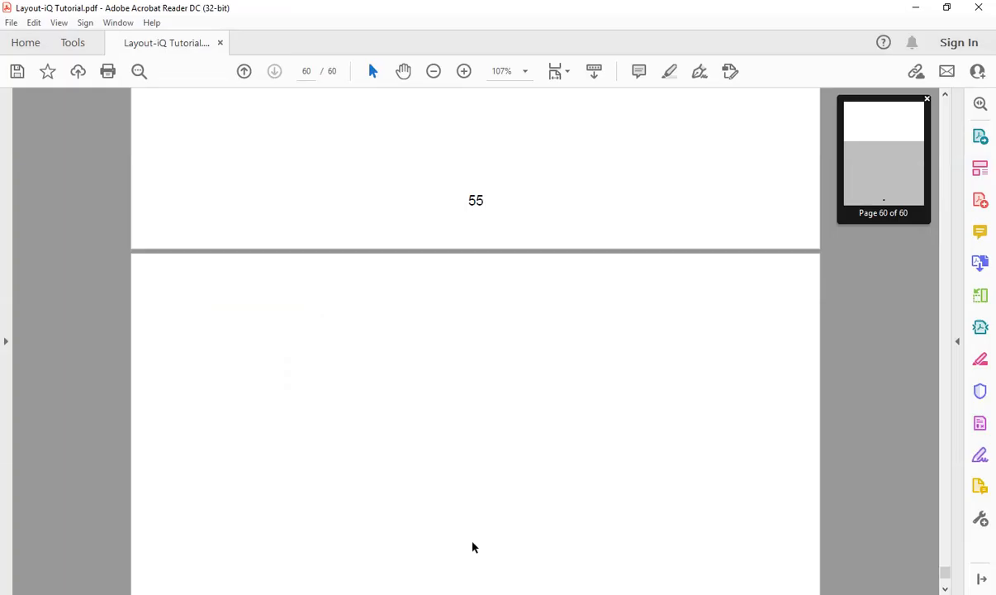
pyautogui.moveTo(603, 265)
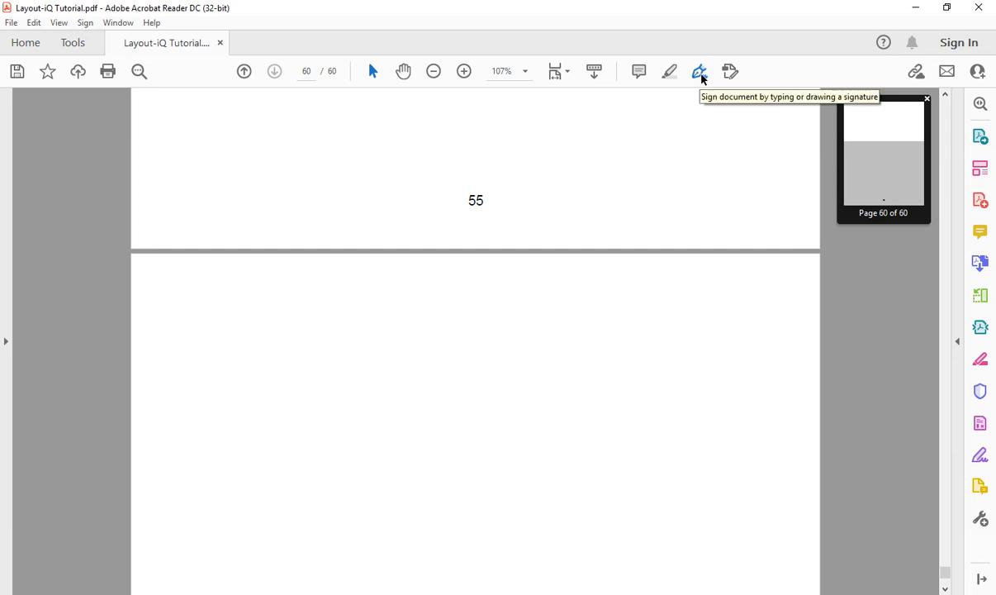
# With Fill & Sign, place a text box near the top of the last page reading 'Name and Surname'
pyautogui.click(699, 71)
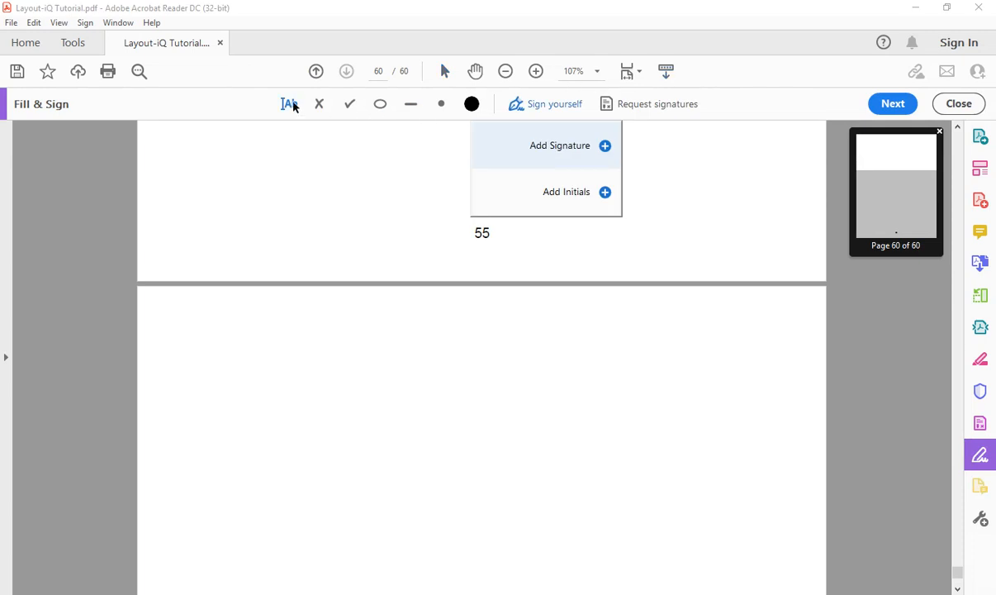
pyautogui.click(289, 103)
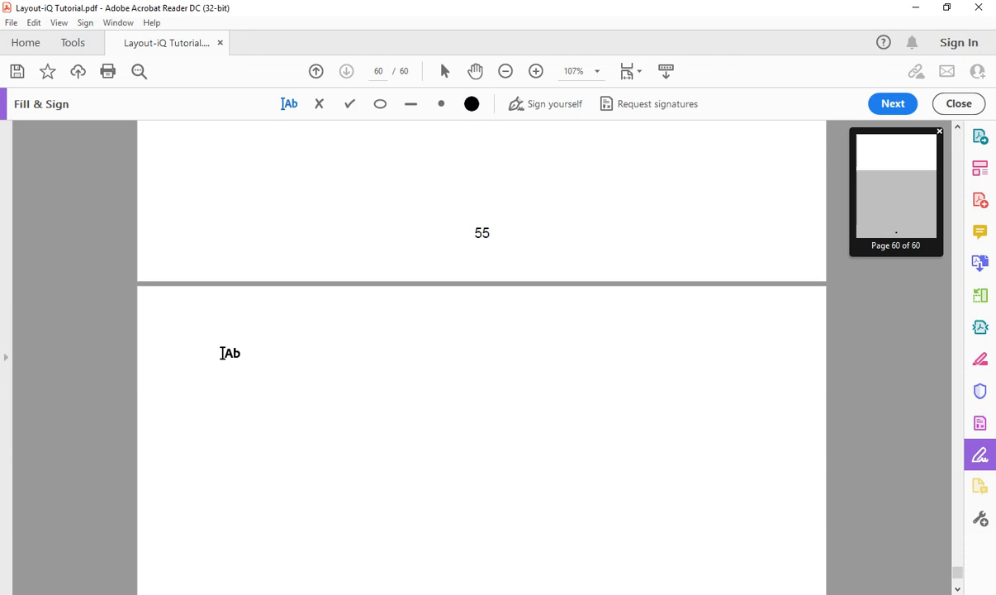
pyautogui.click(231, 353)
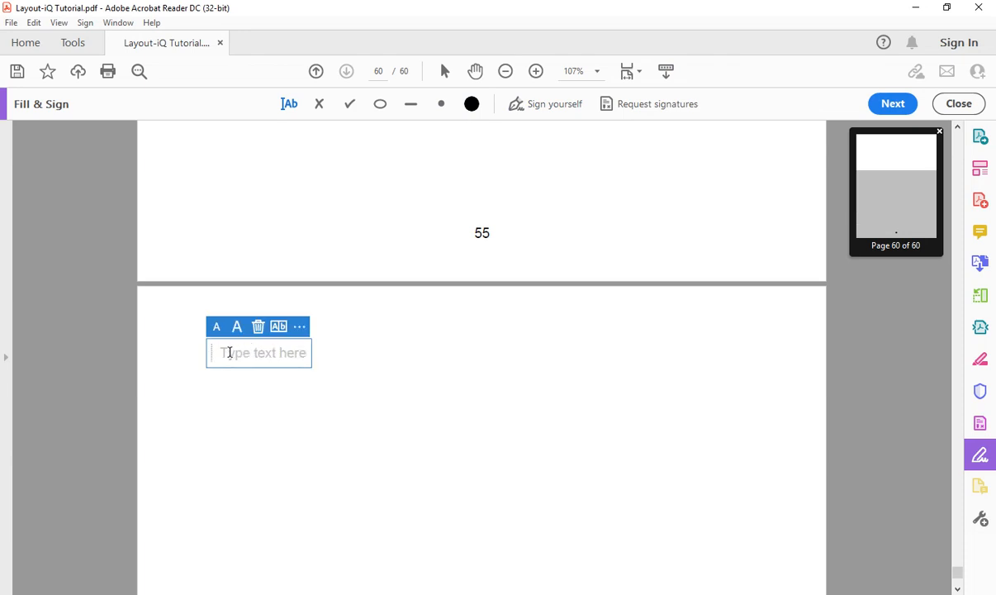
pyautogui.write('N')
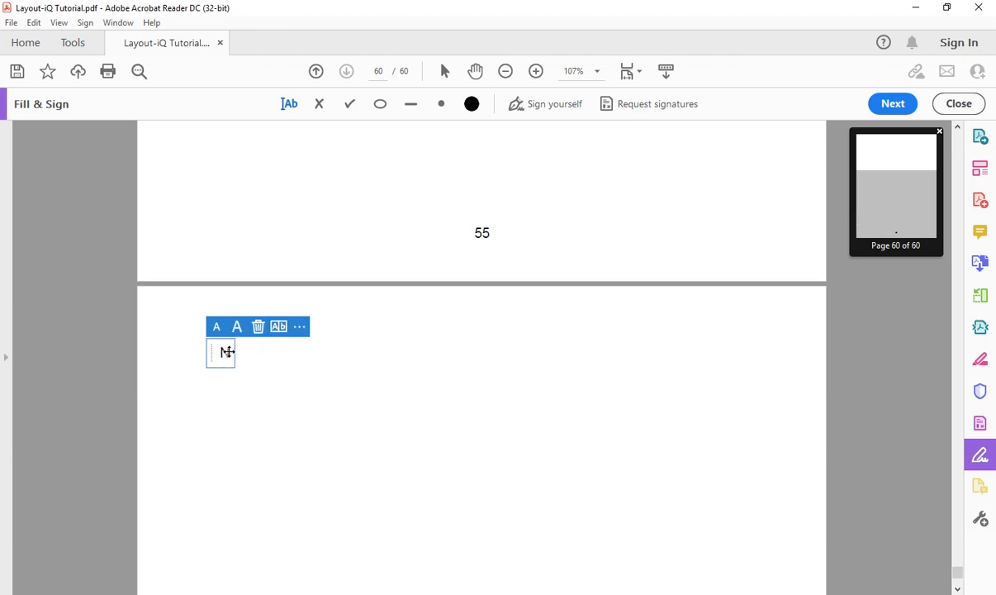
pyautogui.write('Na')
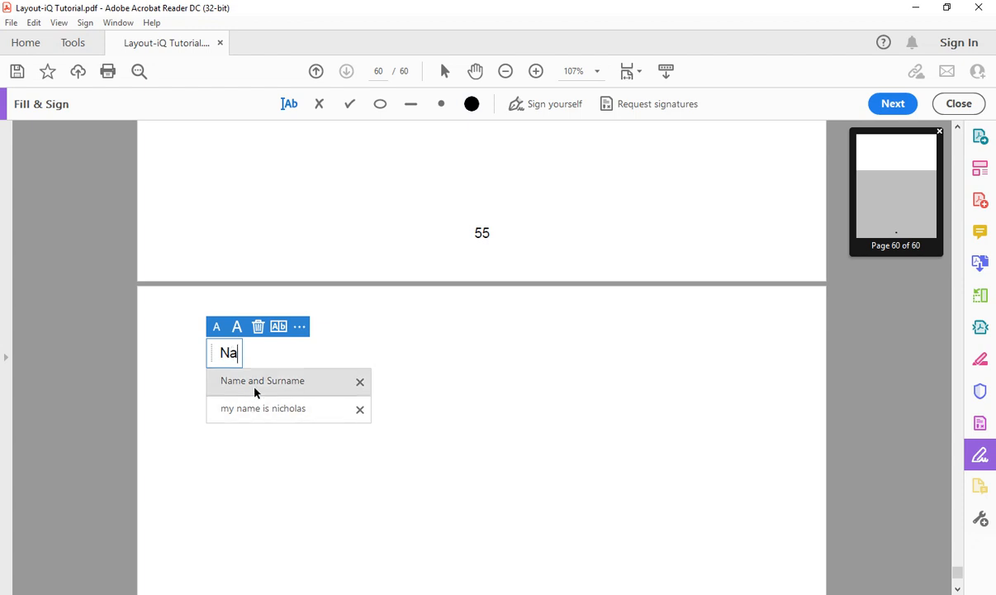
pyautogui.click(262, 380)
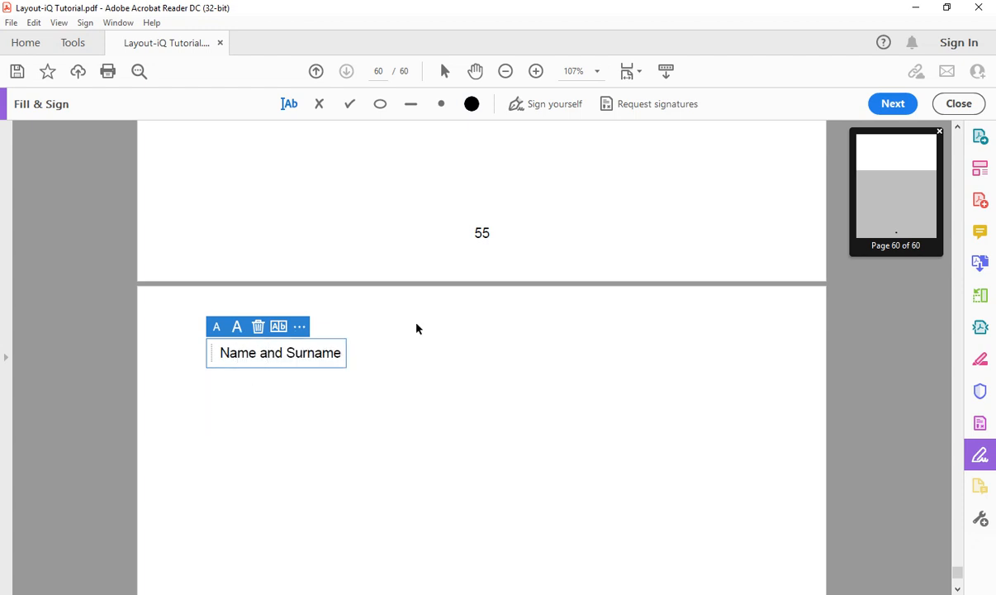
pyautogui.moveTo(555, 104)
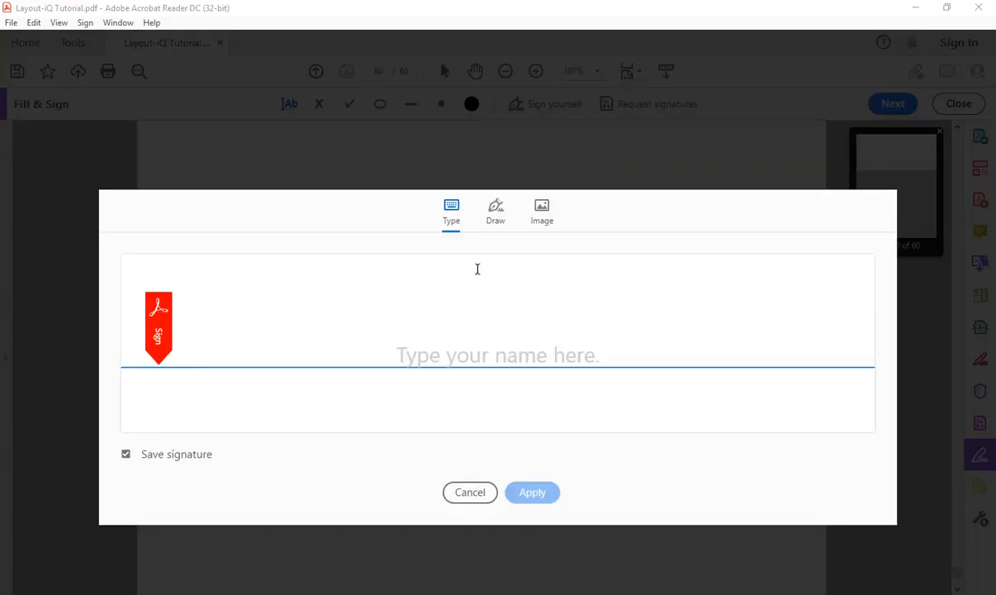
pyautogui.moveTo(455, 225)
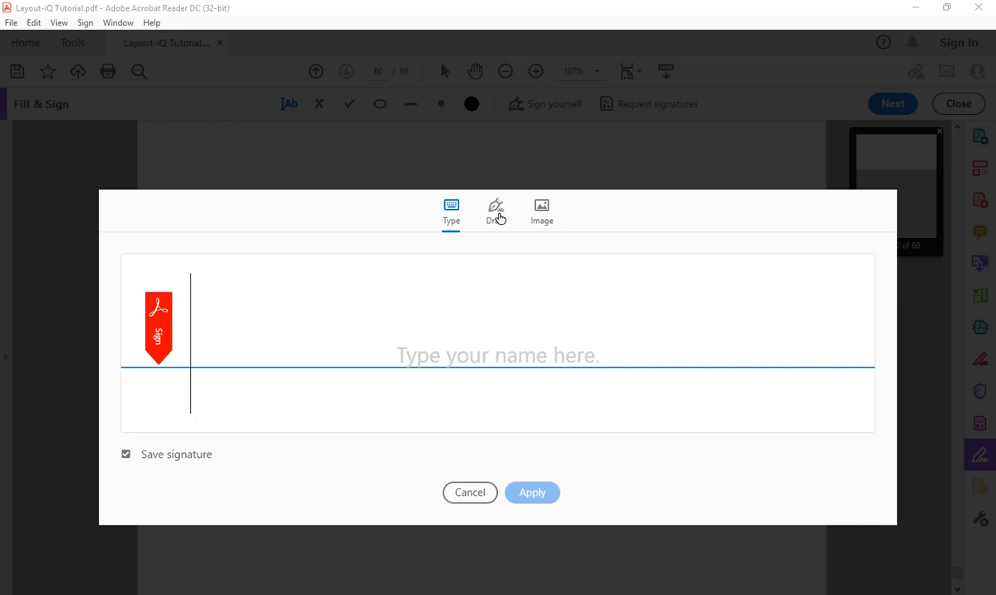
# In the Add Signature dialog, switch from Draw to using an image as the signature
pyautogui.click(495, 212)
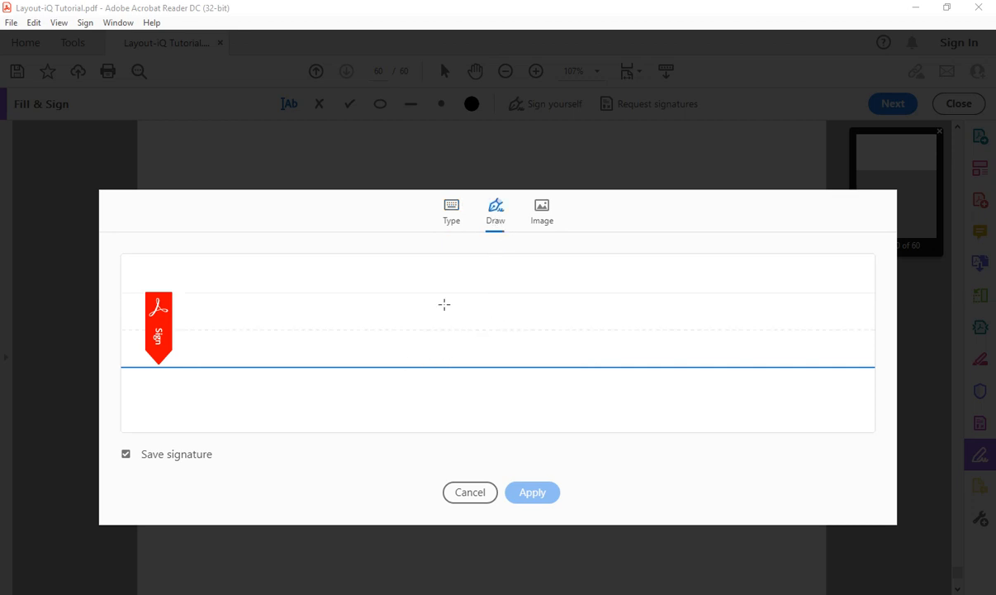
pyautogui.moveTo(539, 334)
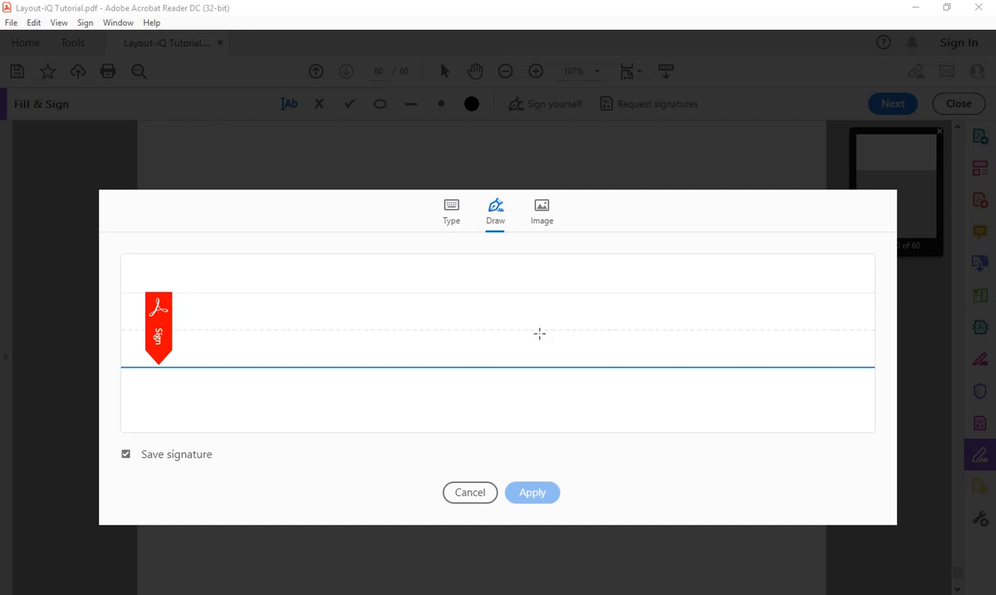
pyautogui.moveTo(542, 211)
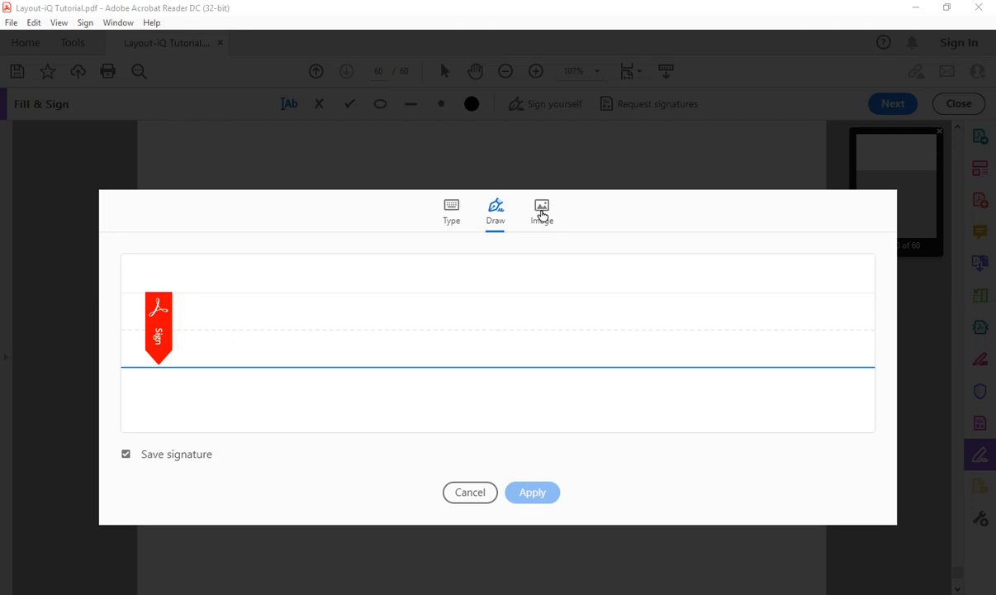
pyautogui.click(542, 211)
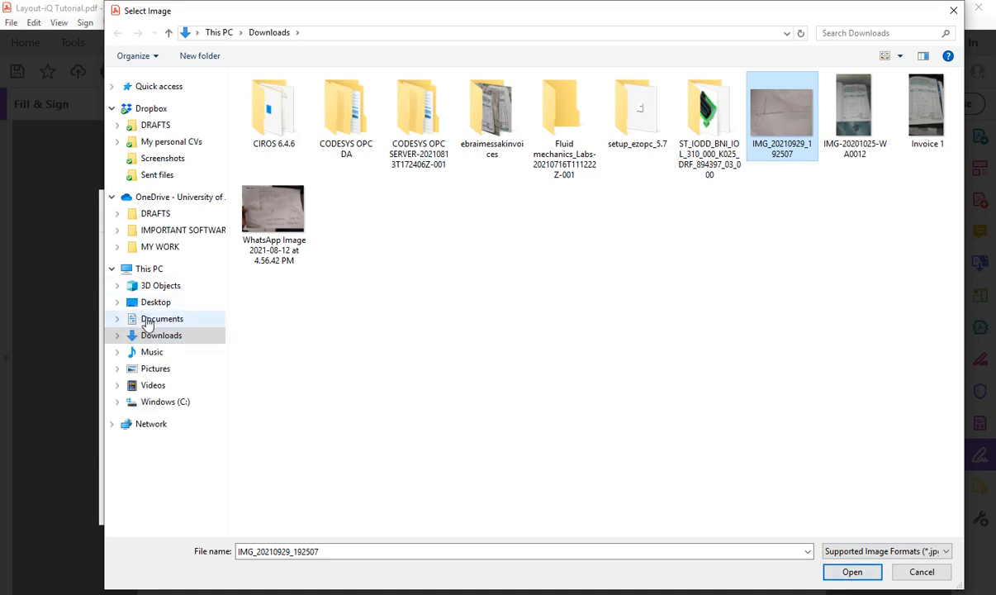
# Load the photo IMG_20210929_192507 from Downloads as the signature image
pyautogui.click(162, 317)
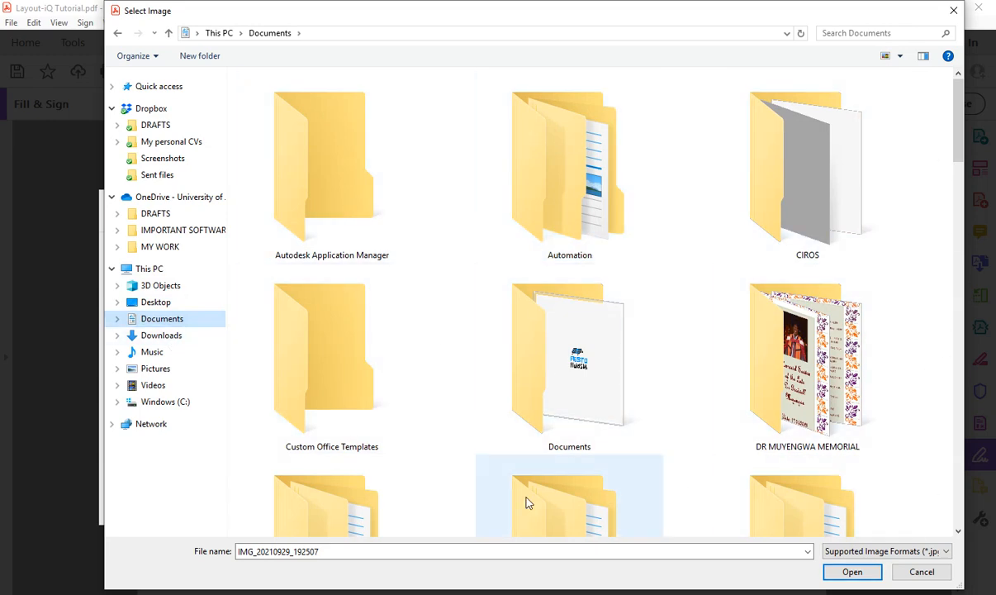
pyautogui.click(162, 333)
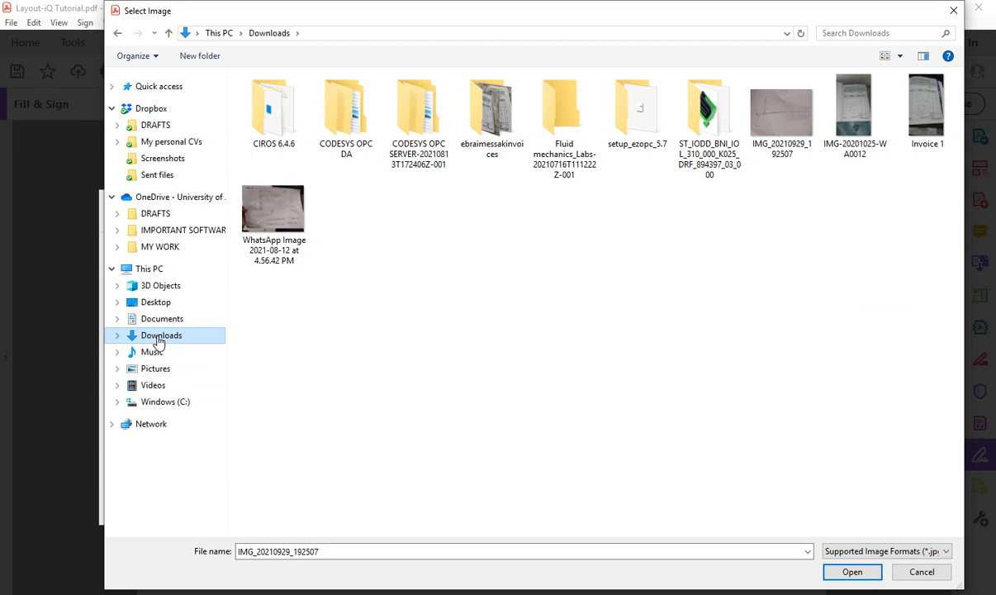
pyautogui.moveTo(160, 341)
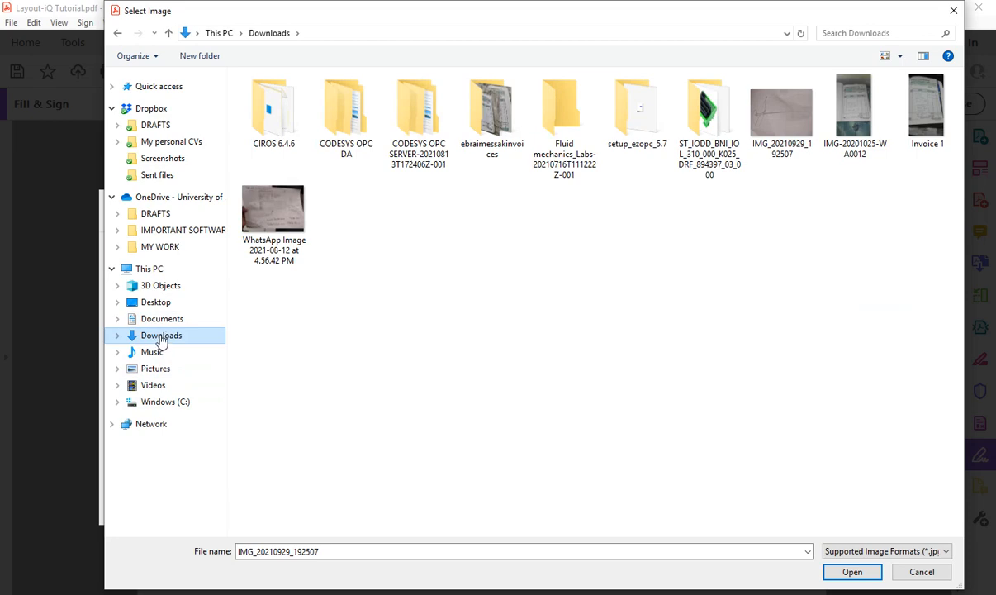
pyautogui.click(782, 108)
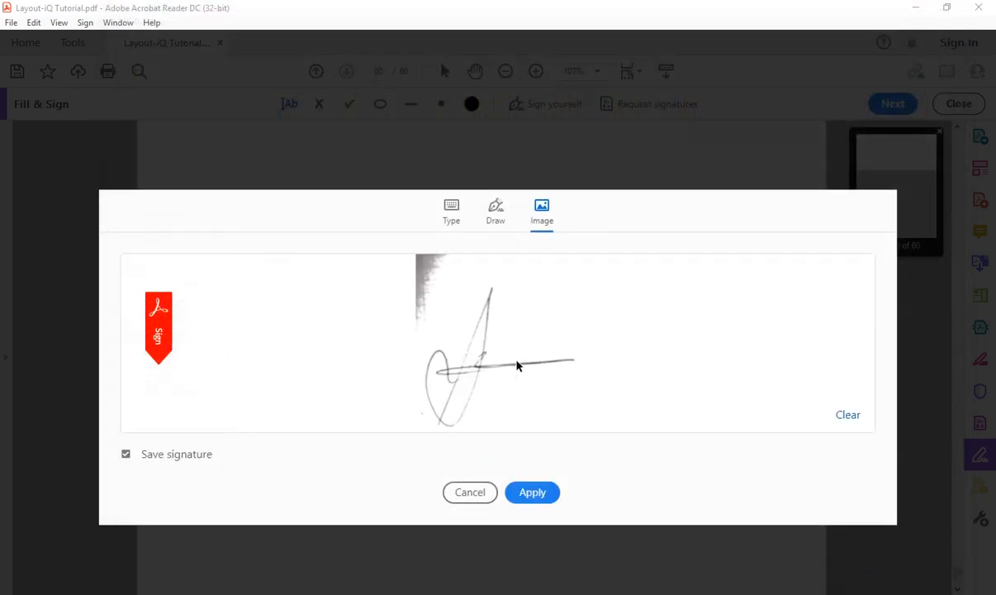
pyautogui.moveTo(416, 228)
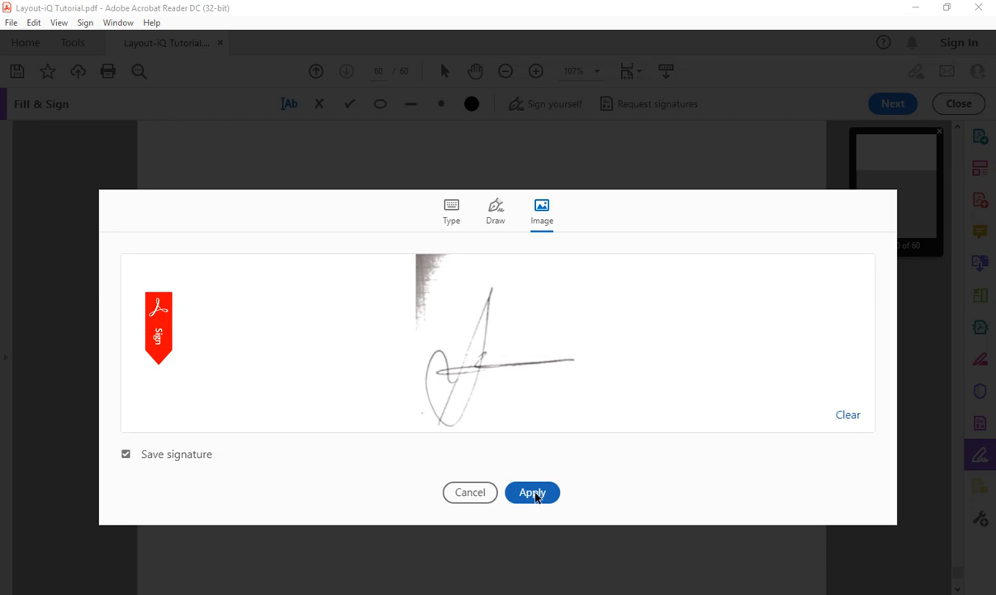
# Apply the image signature, place it below 'Name and Surname' and enlarge it
pyautogui.click(847, 413)
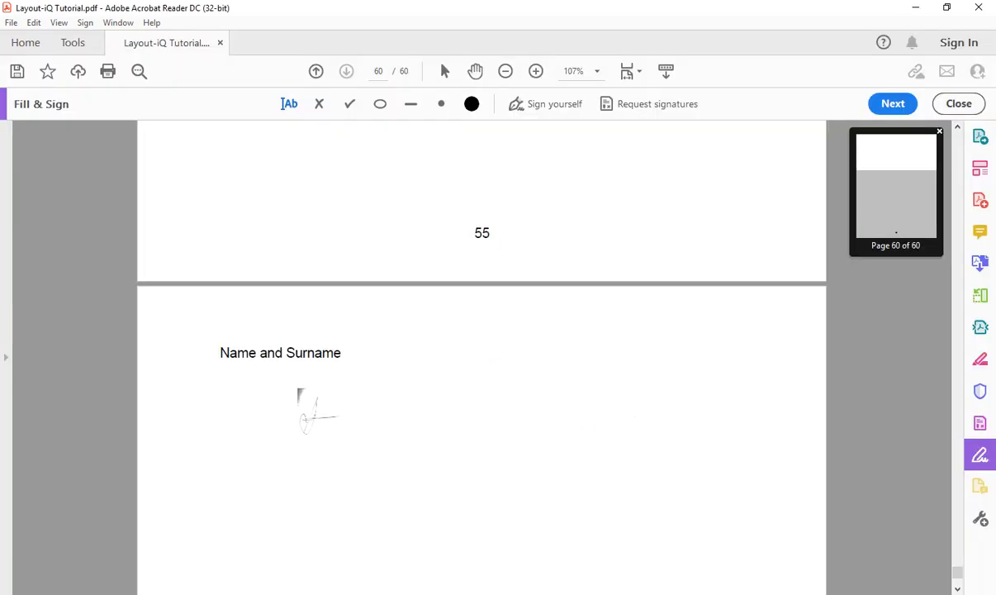
pyautogui.click(318, 413)
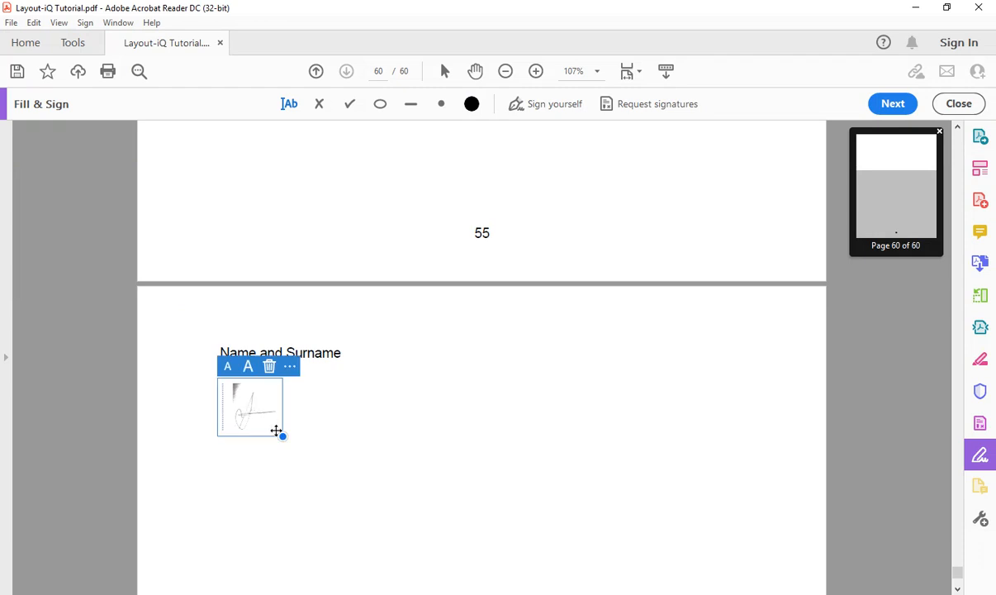
pyautogui.moveTo(283, 438); pyautogui.dragTo(335, 491)
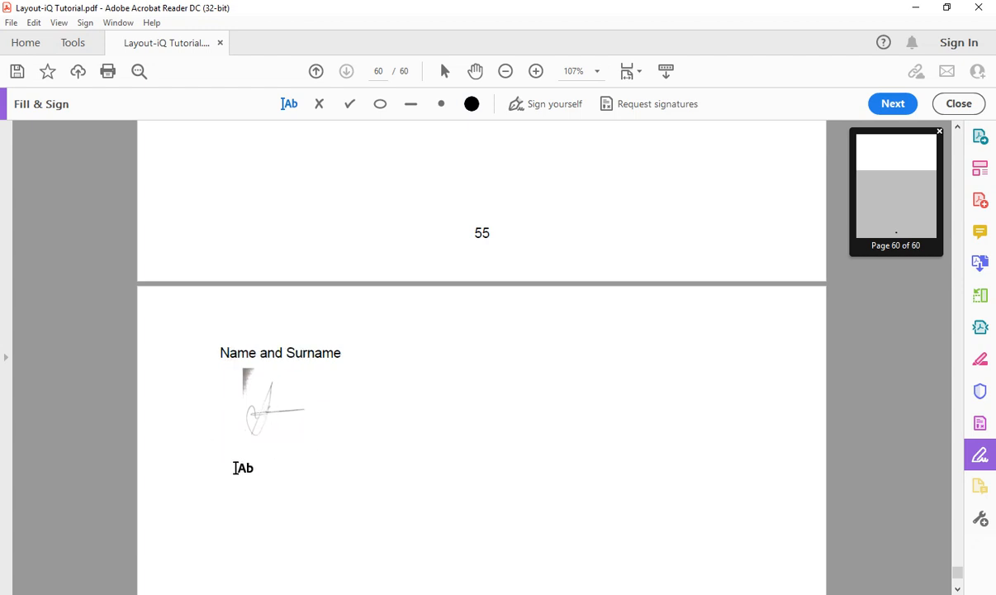
# Add the date 29 09 2021 as text below the signature using the autofill suggestion
pyautogui.click(243, 467)
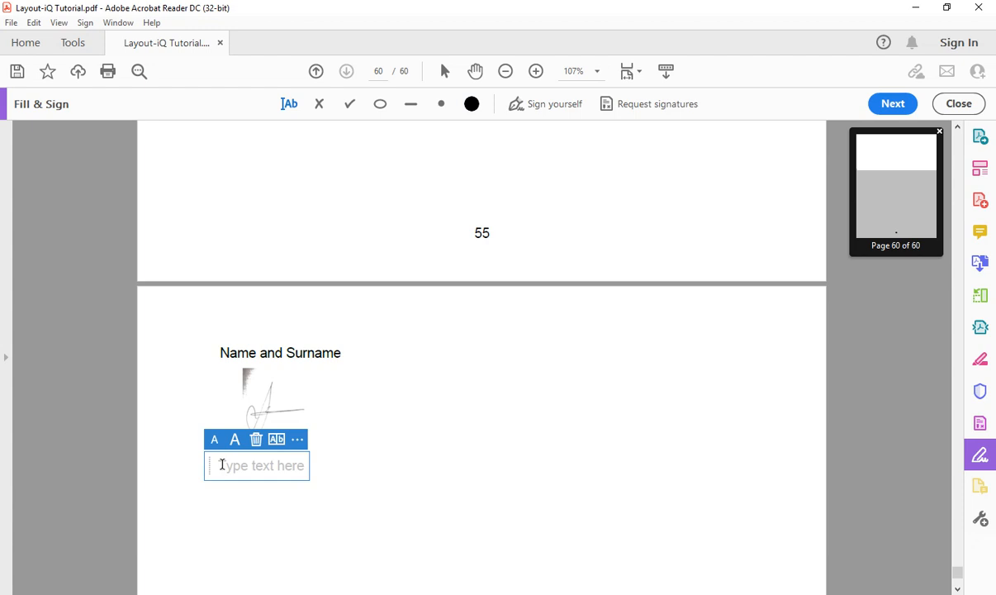
pyautogui.write('29')
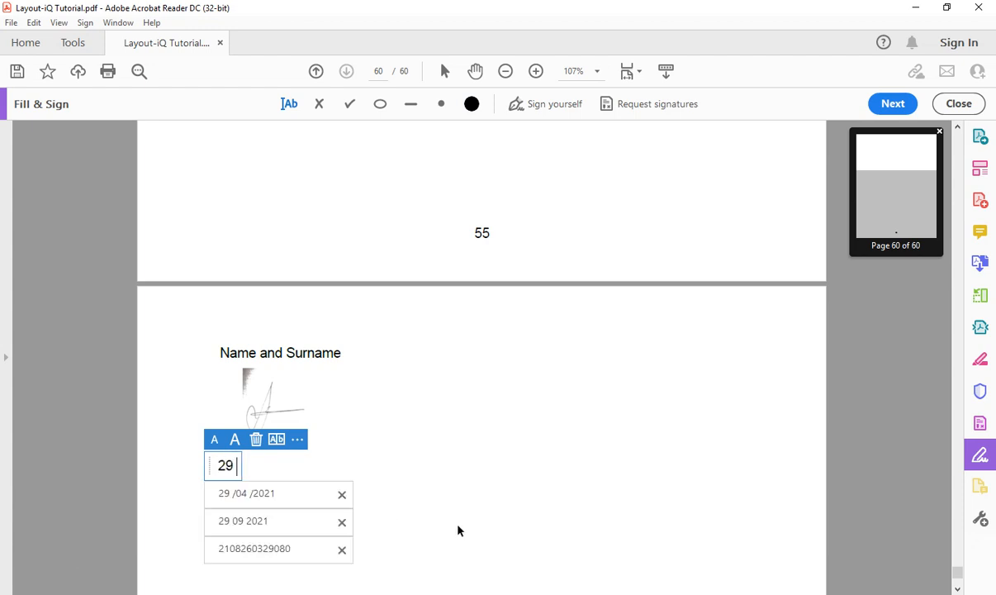
pyautogui.click(342, 549)
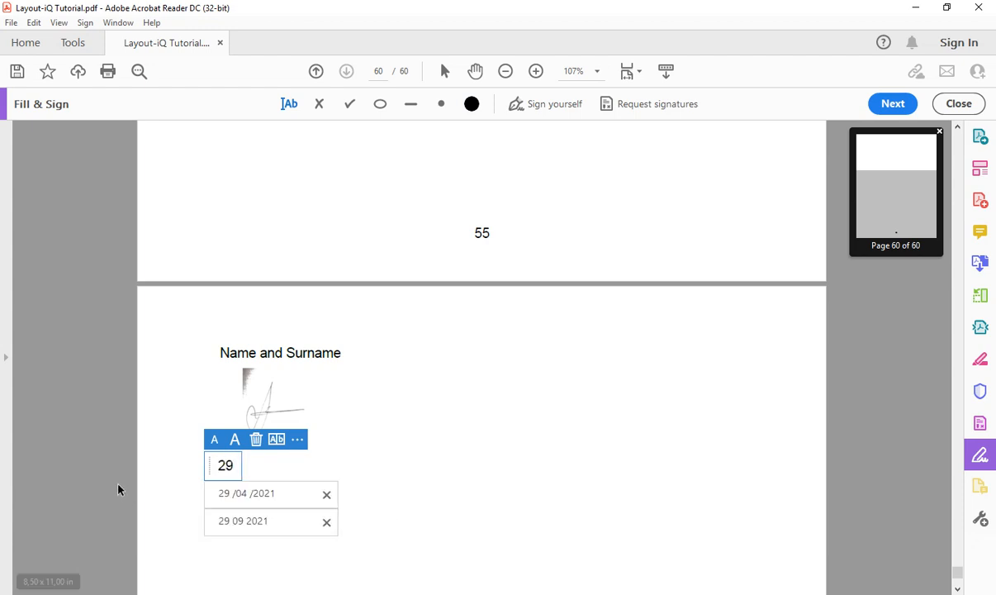
pyautogui.click(242, 521)
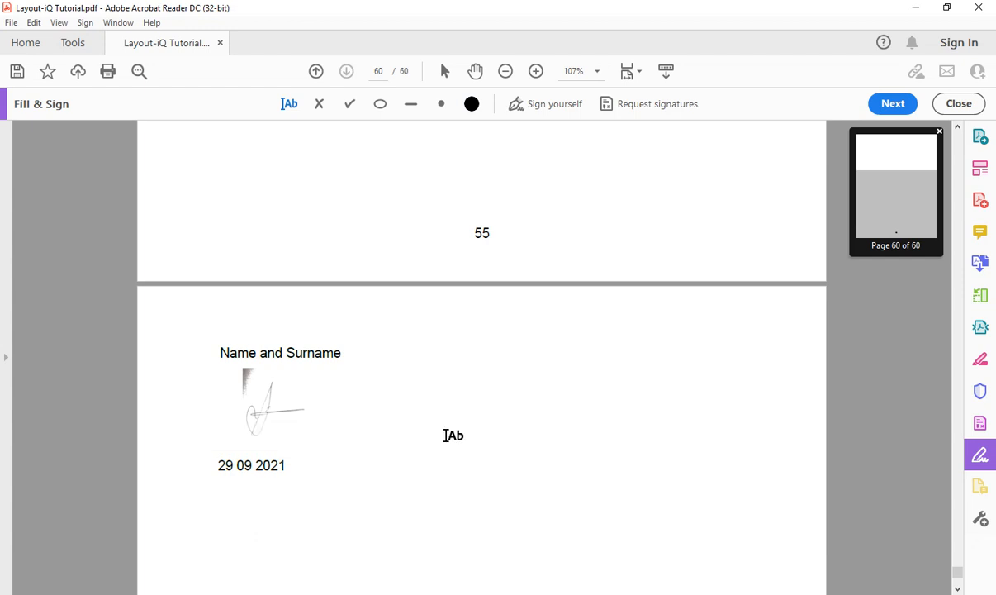
pyautogui.moveTo(307, 192)
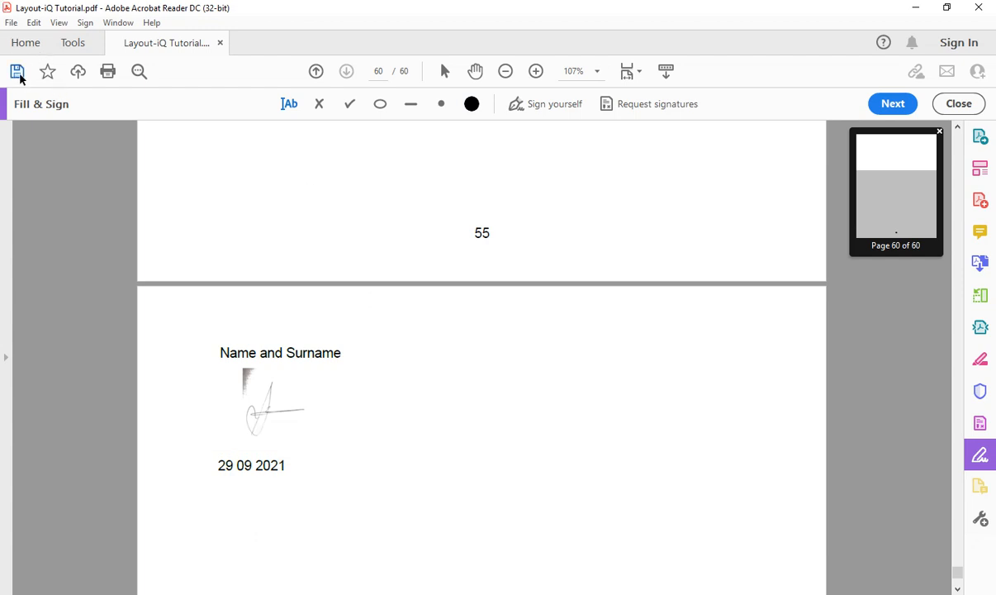
# Attempt to save, dismiss the read-only warning and start Save As instead
pyautogui.click(16, 71)
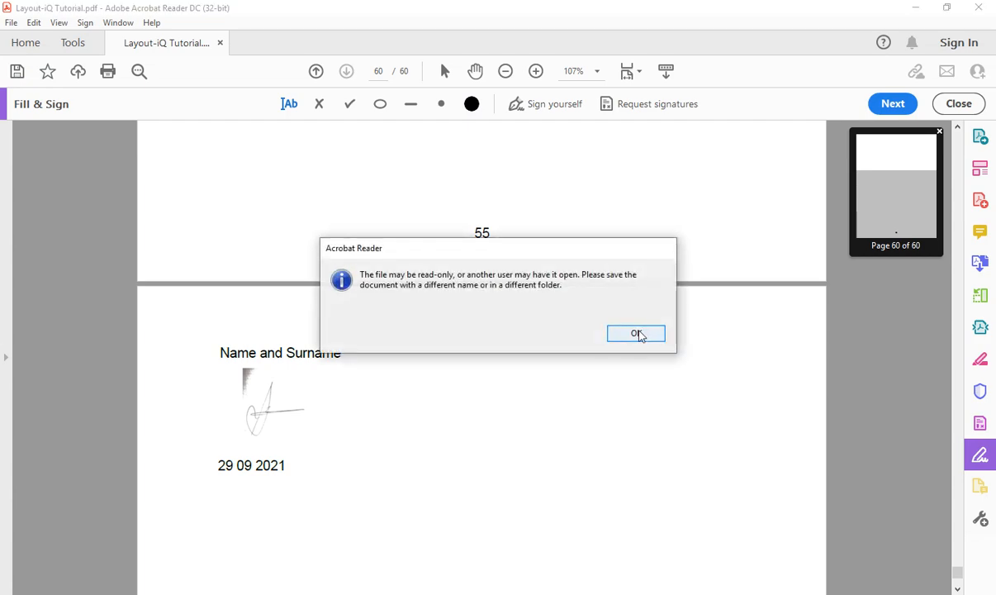
pyautogui.click(636, 334)
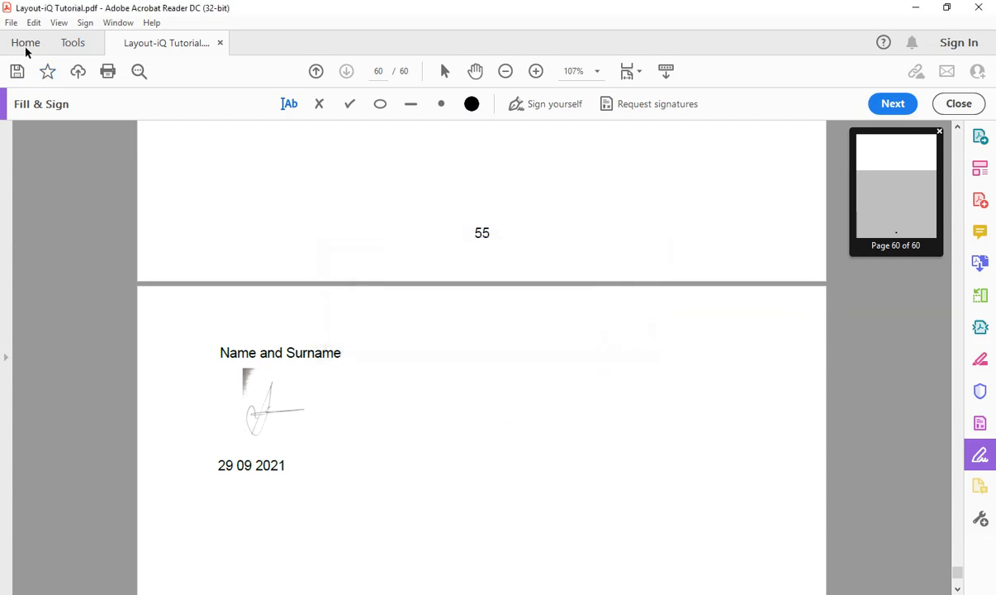
pyautogui.click(12, 23)
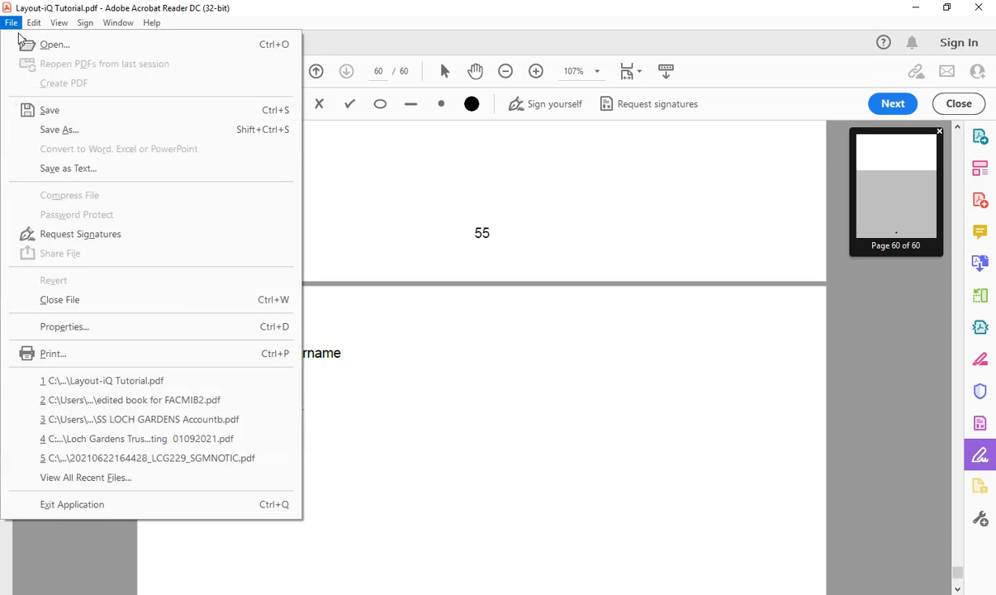
pyautogui.click(59, 129)
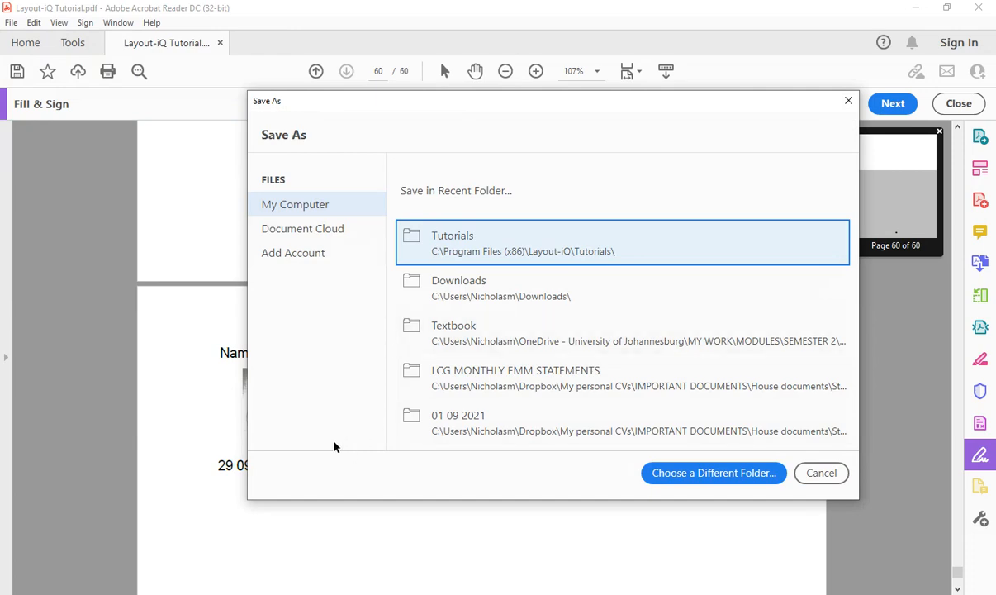
pyautogui.moveTo(317, 447)
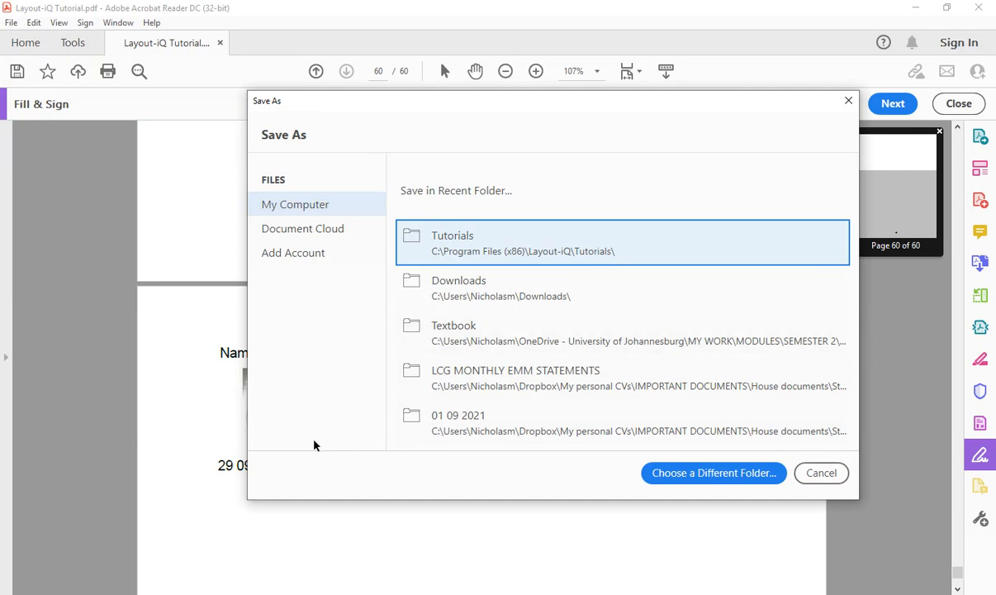
pyautogui.moveTo(512, 407)
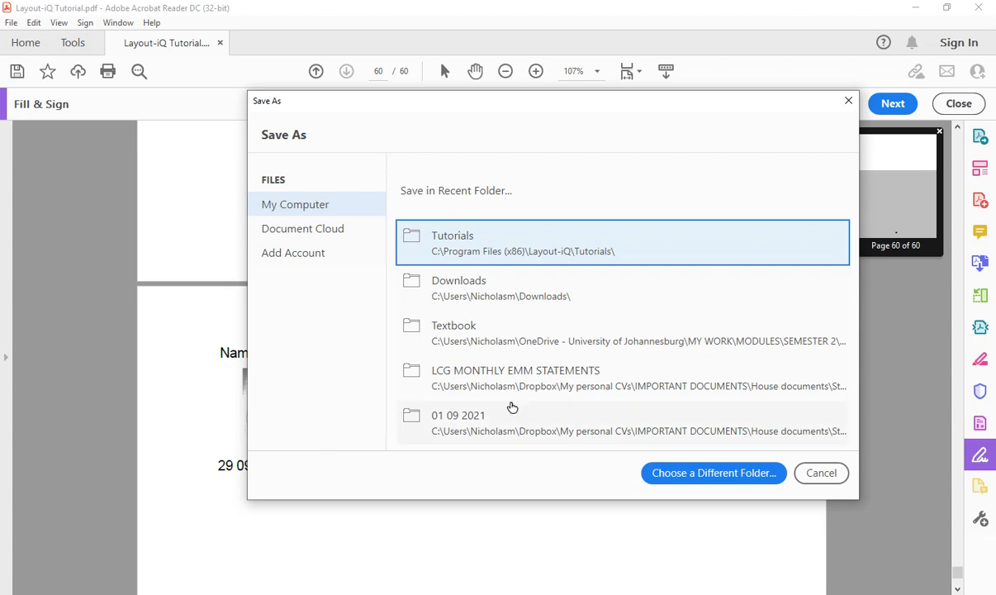
# Choose a different folder and save the signed copy into Documents
pyautogui.click(820, 473)
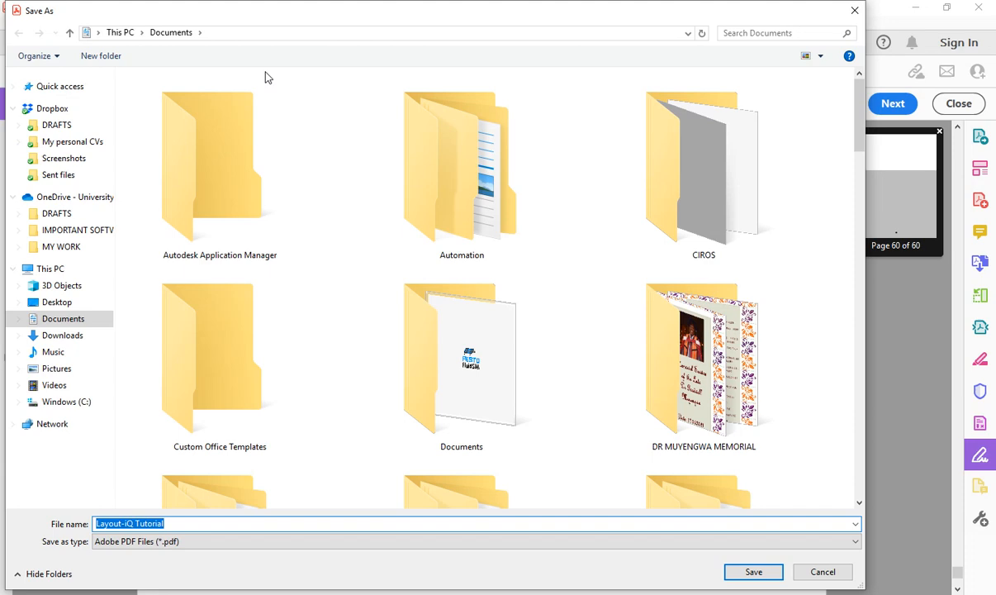
pyautogui.moveTo(181, 33)
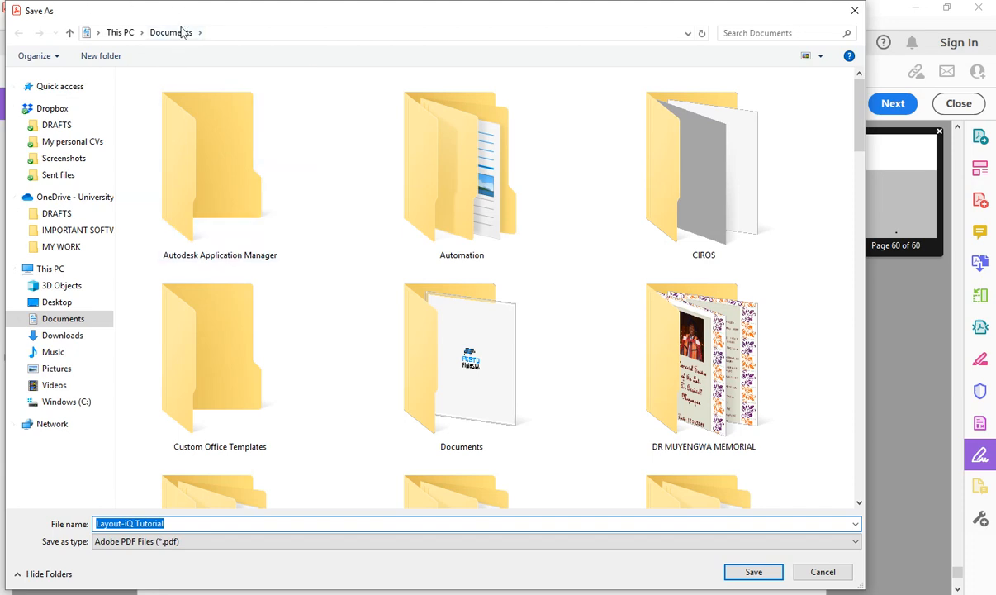
pyautogui.click(752, 572)
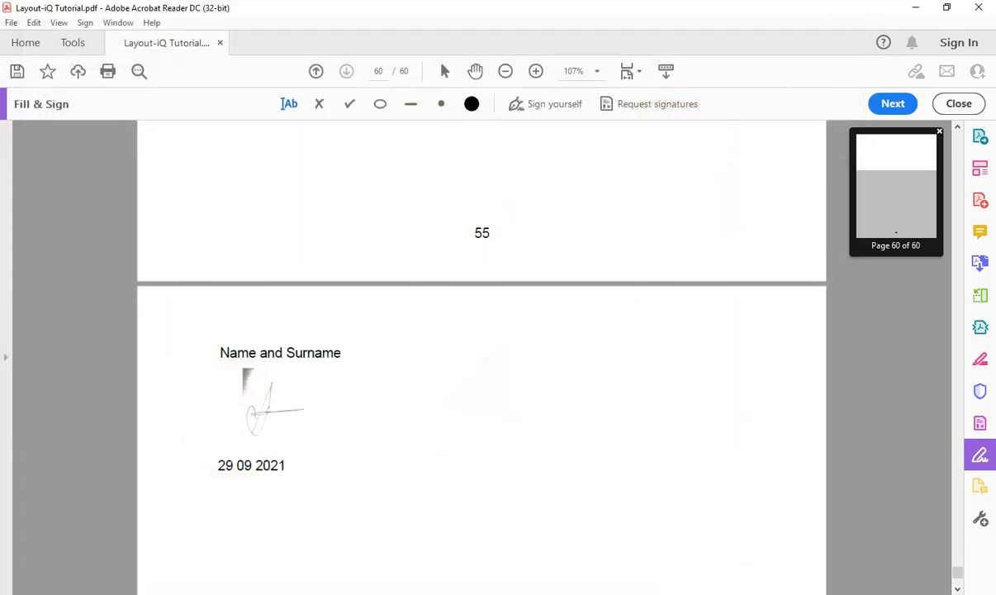